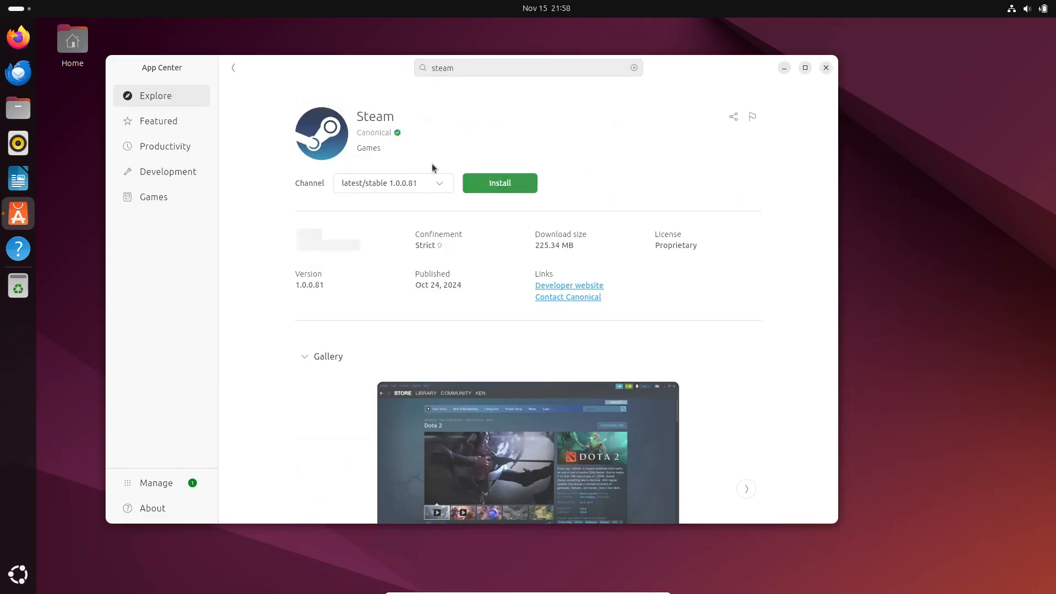
Start installing Steam from its App Center page.
{"action": "left_click", "coordinate": [499, 183]}
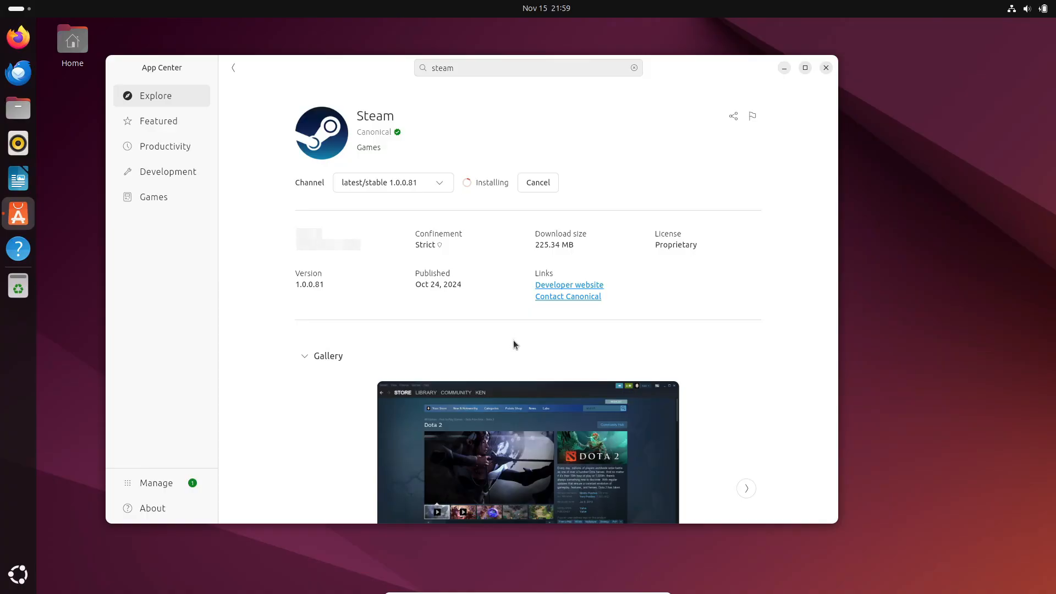
{"action": "mouse_move", "coordinate": [606, 172]}
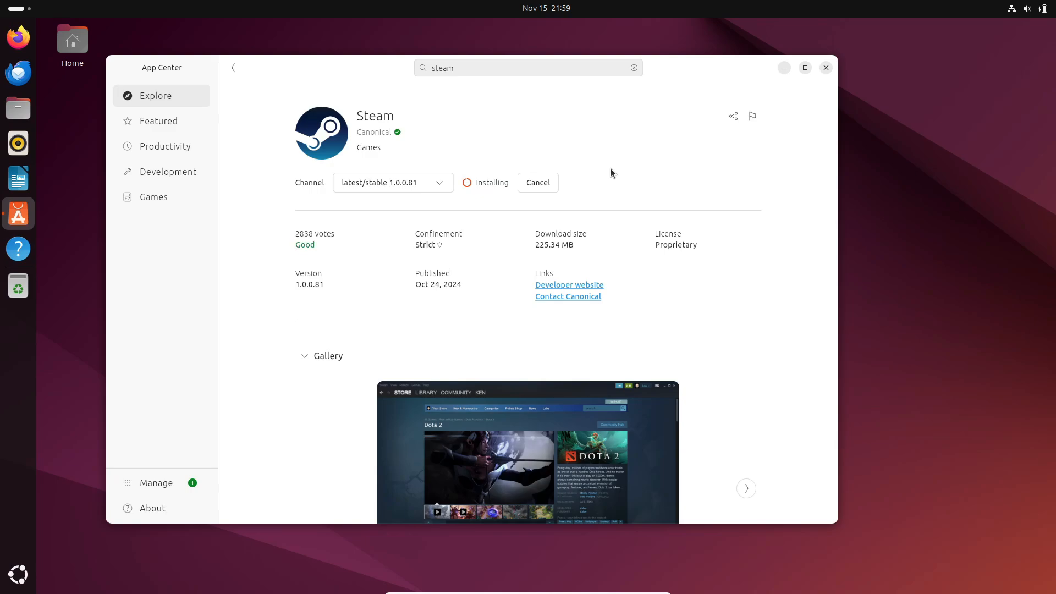
{"action": "mouse_move", "coordinate": [858, 88]}
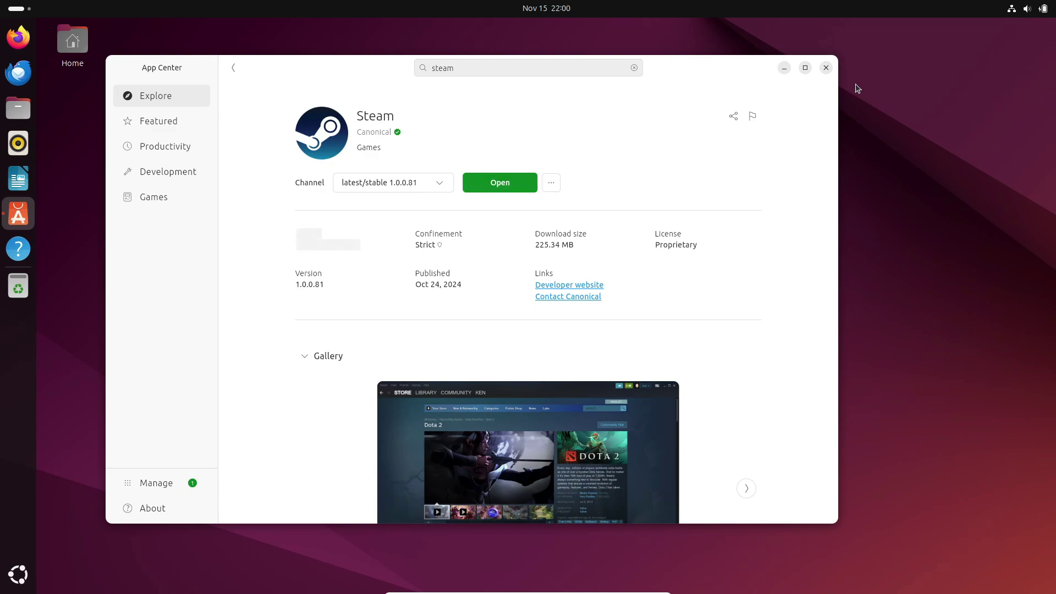
{"action": "mouse_move", "coordinate": [482, 187]}
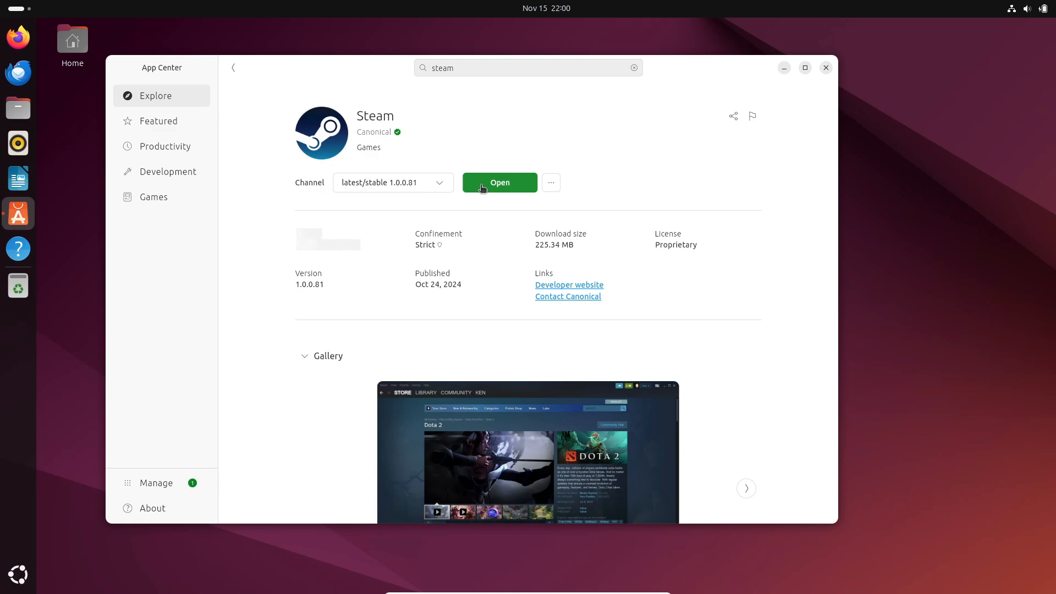
Launch the newly installed Steam and let the client update to the store page.
{"action": "left_click", "coordinate": [500, 183]}
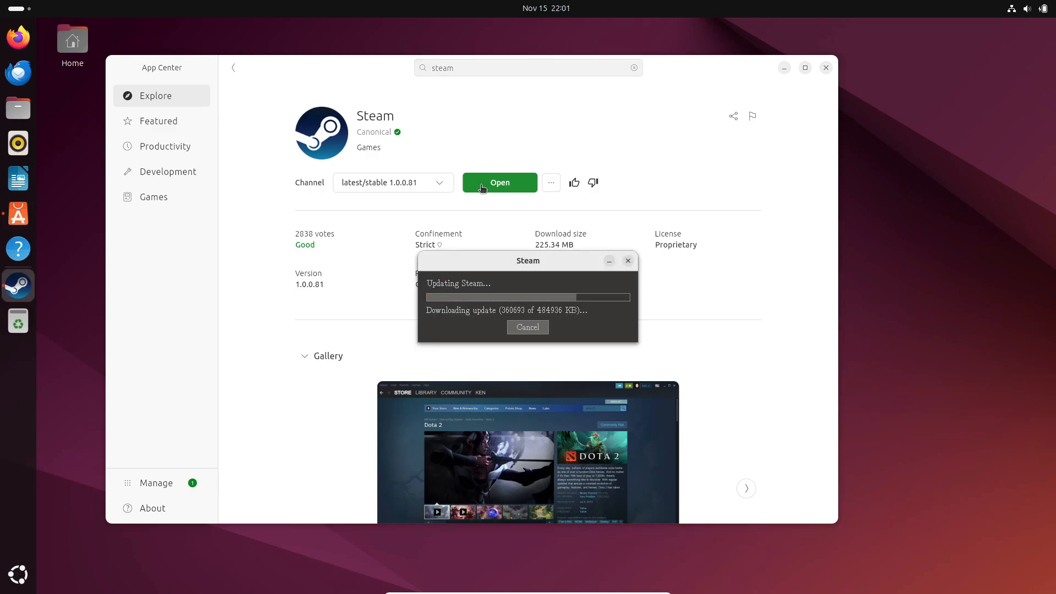
{"action": "left_click", "coordinate": [825, 68]}
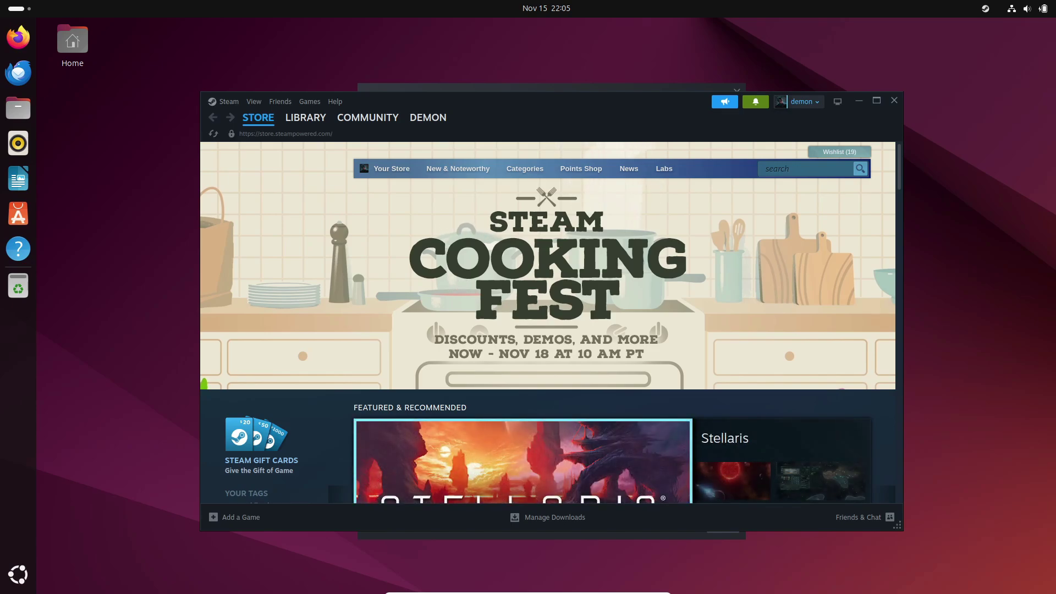
{"action": "mouse_move", "coordinate": [361, 193]}
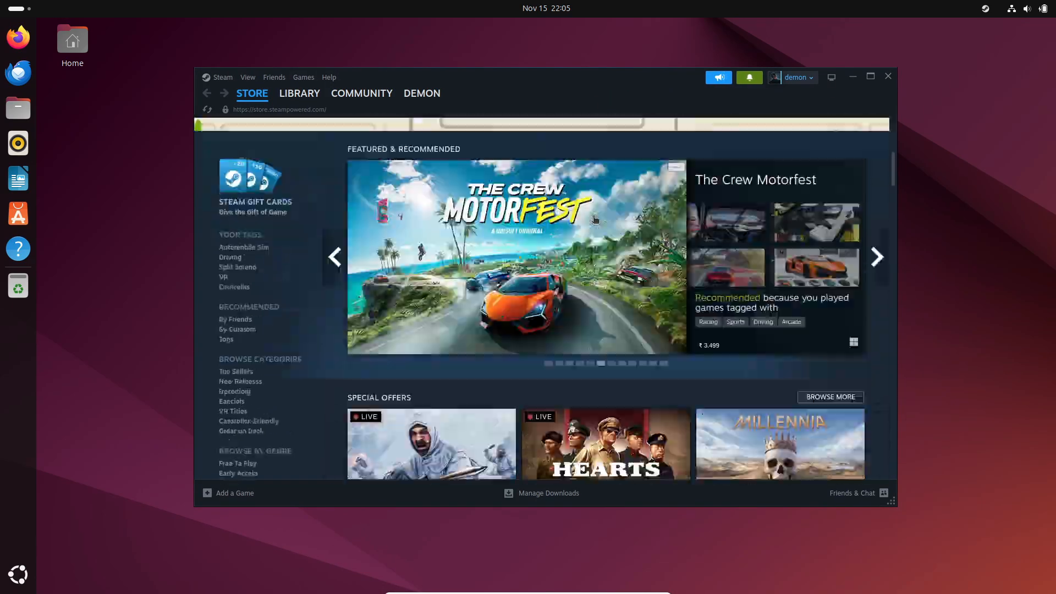
Switch to the game Library and glance at the View menu.
{"action": "left_click", "coordinate": [299, 92]}
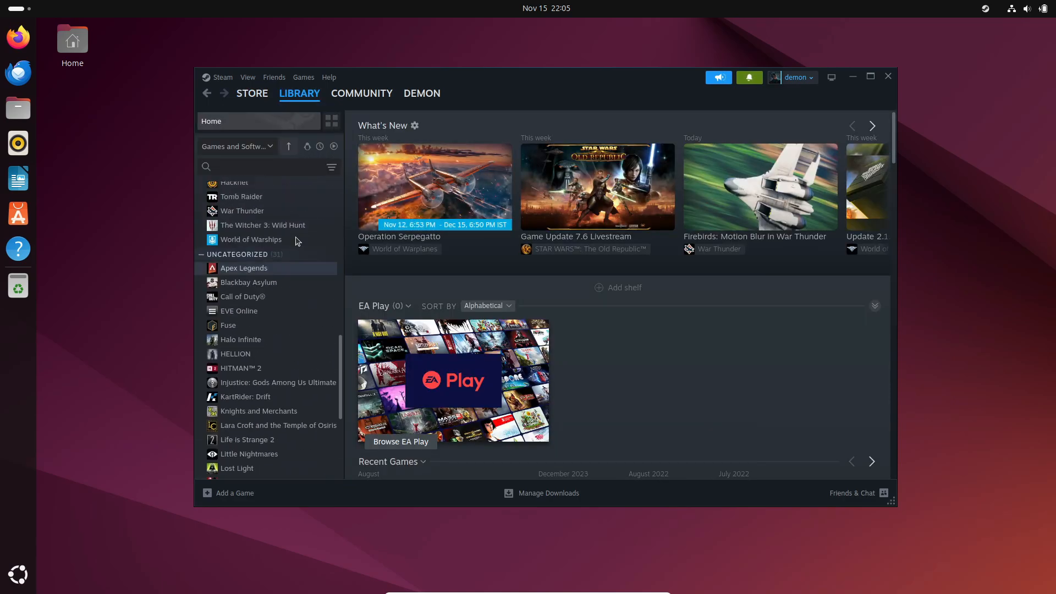
{"action": "left_click", "coordinate": [247, 77]}
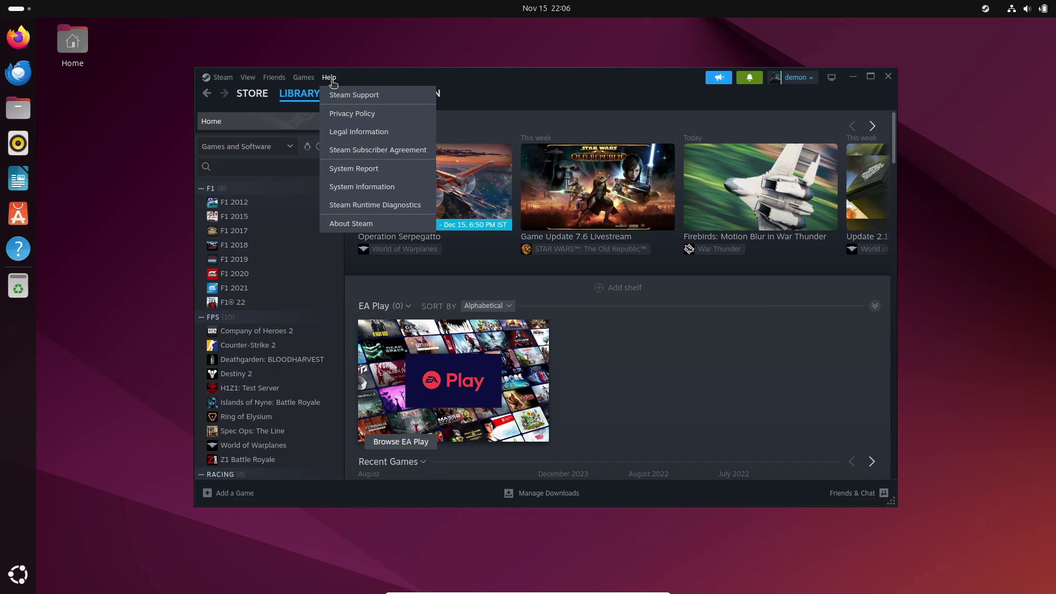
{"action": "mouse_move", "coordinate": [343, 99]}
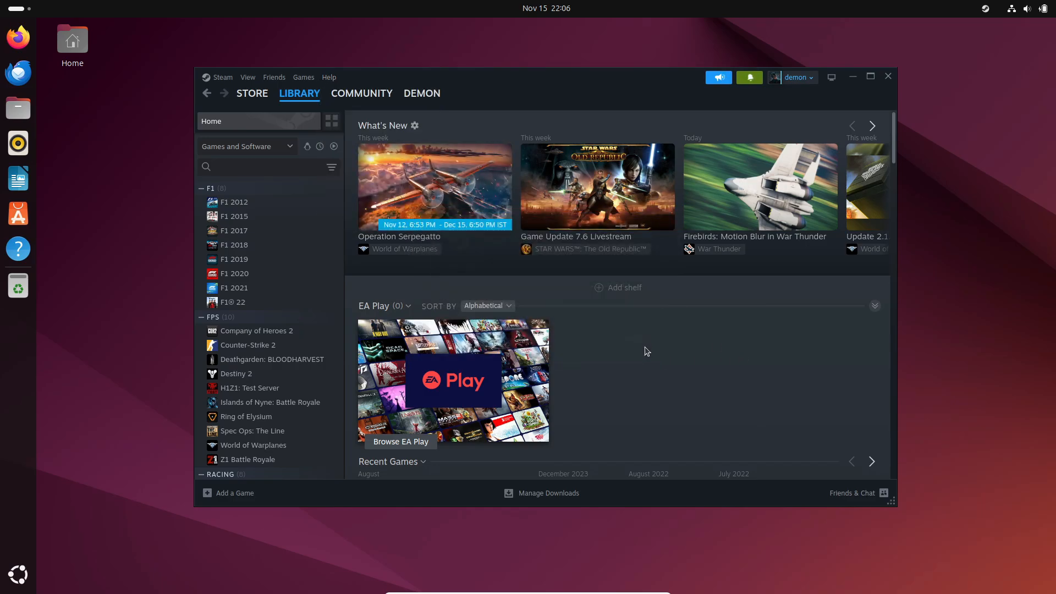
Browse the Friends, View and Steam menus, check for client updates, and view the November 12th patch notes.
{"action": "left_click", "coordinate": [274, 77]}
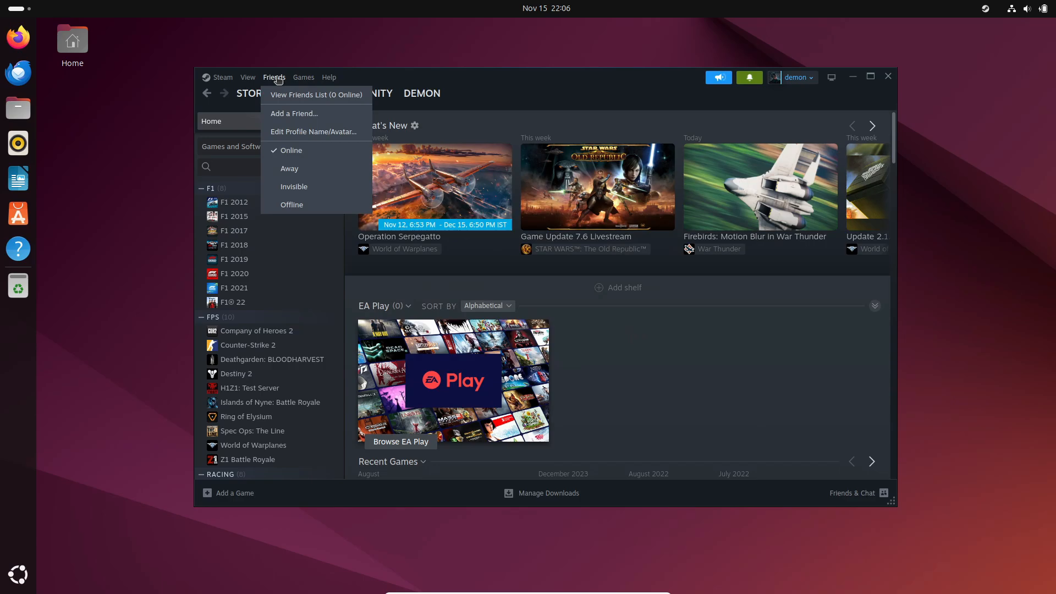
{"action": "left_click", "coordinate": [247, 77]}
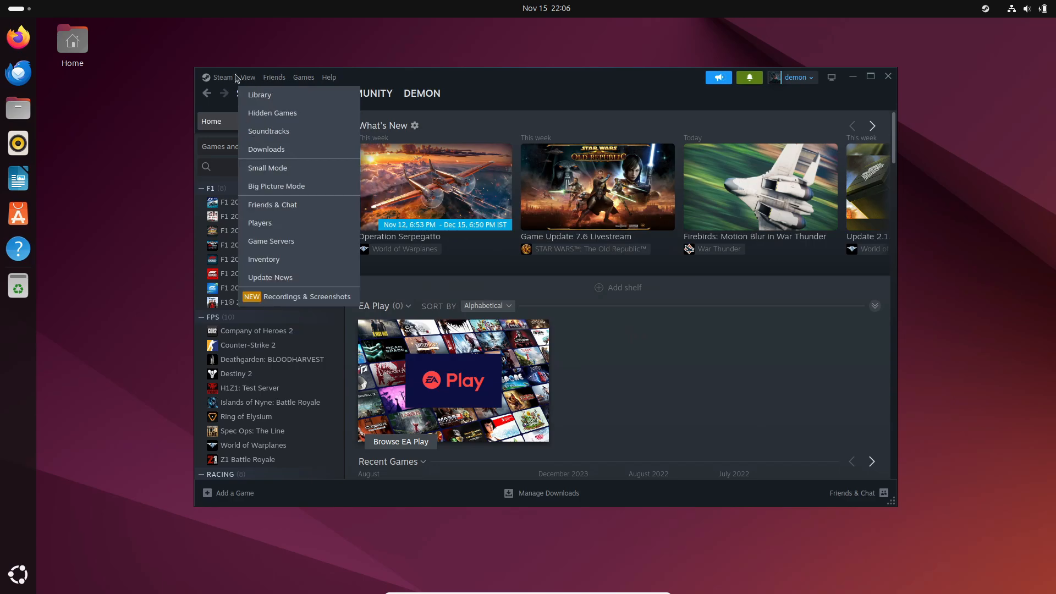
{"action": "left_click", "coordinate": [222, 77]}
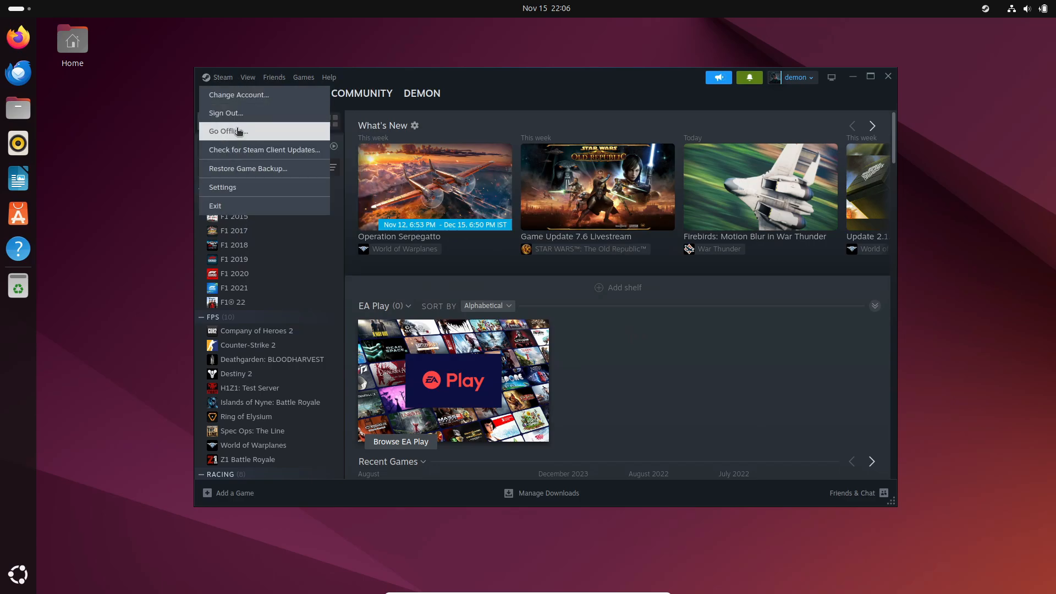
{"action": "left_click", "coordinate": [264, 149]}
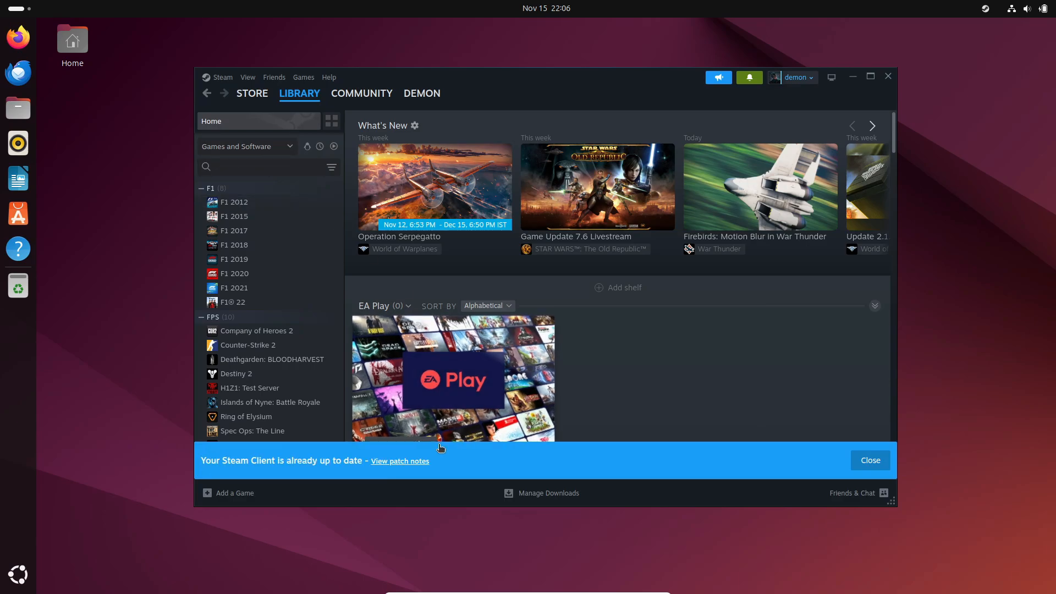
{"action": "left_click", "coordinate": [400, 461]}
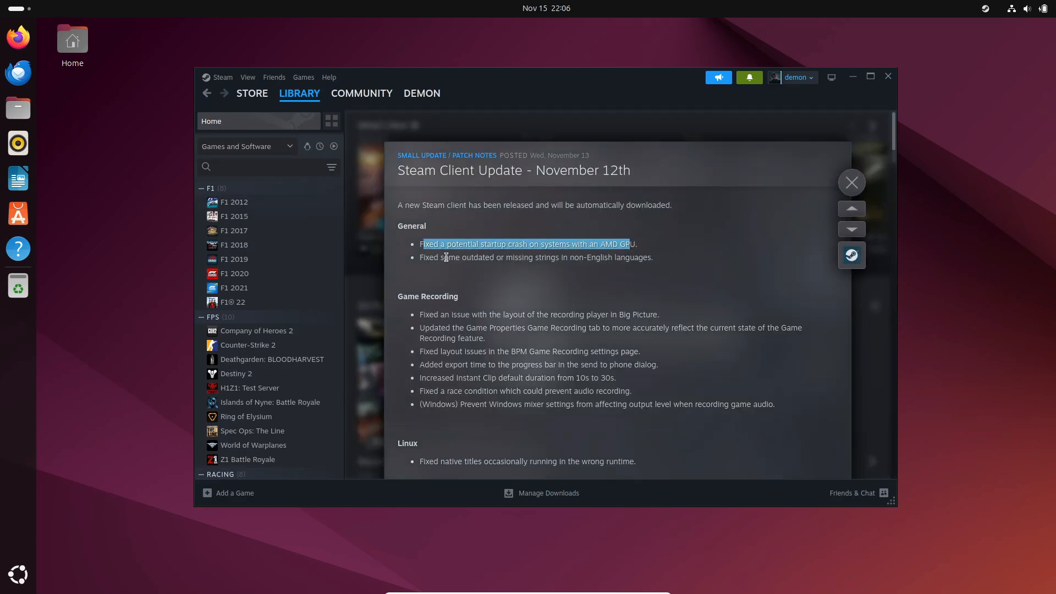
Highlight the Windows mixer, Linux runtime and VR interface fix notes, then close the patch notes.
{"action": "scroll", "scroll_direction": "down", "scroll_amount": 3}
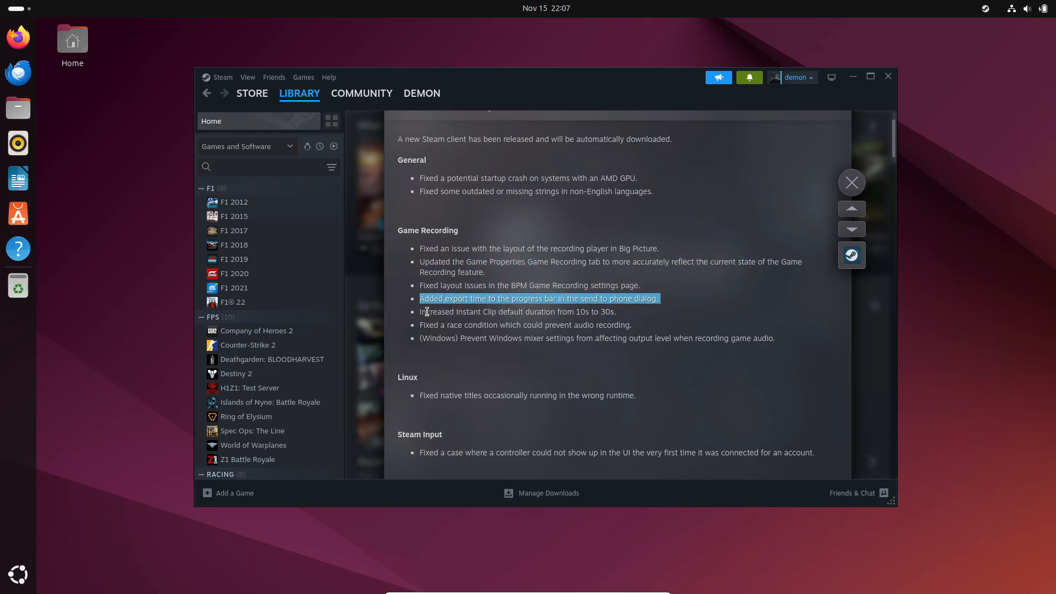
{"action": "left_click_drag", "start_coordinate": [420, 311], "coordinate": [626, 324]}
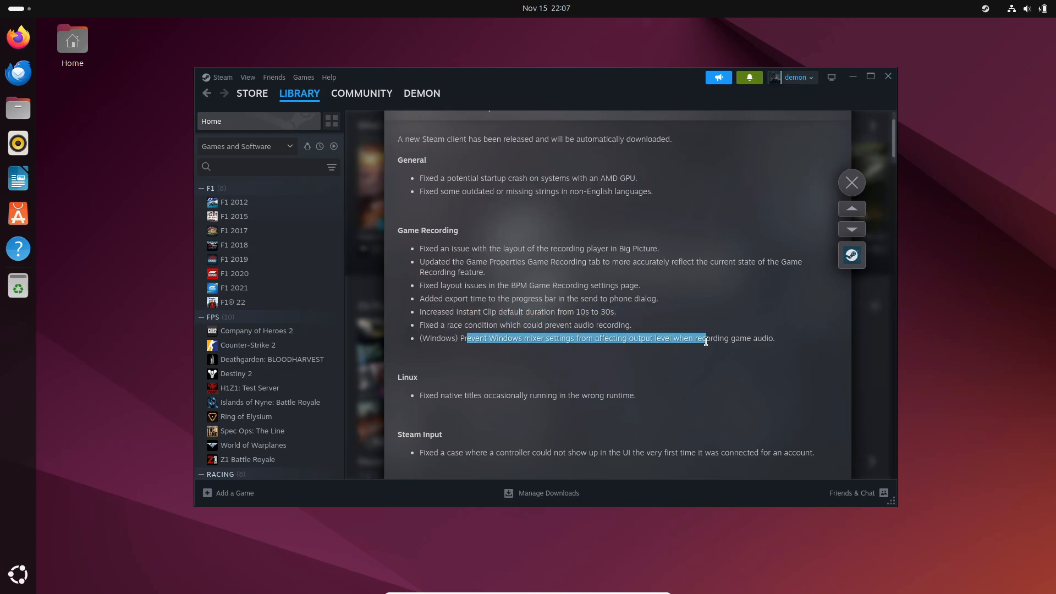
{"action": "scroll", "scroll_direction": "down", "scroll_amount": 3}
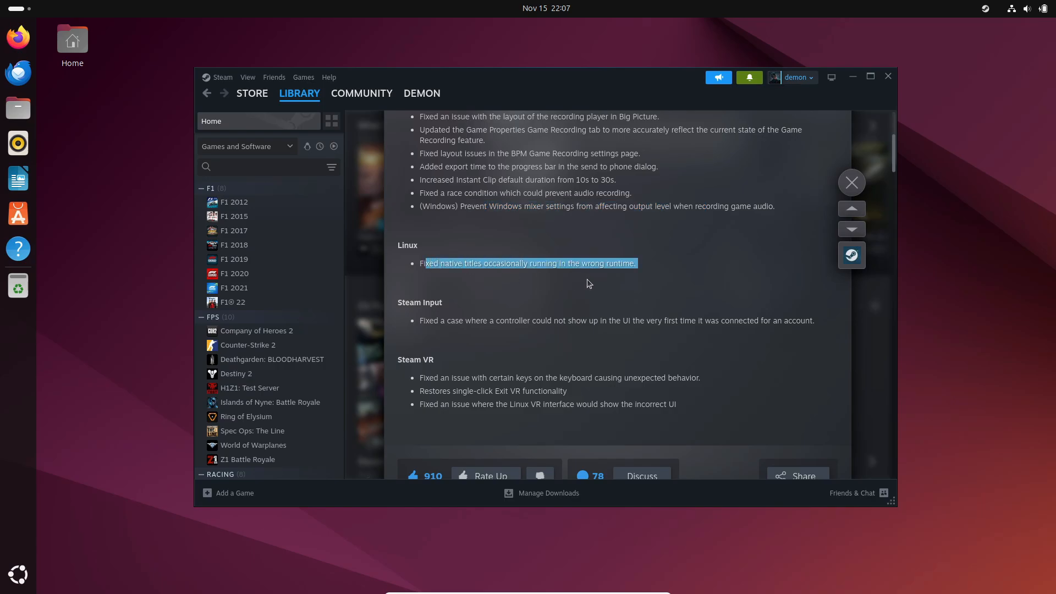
{"action": "left_click_drag", "start_coordinate": [439, 320], "coordinate": [479, 321]}
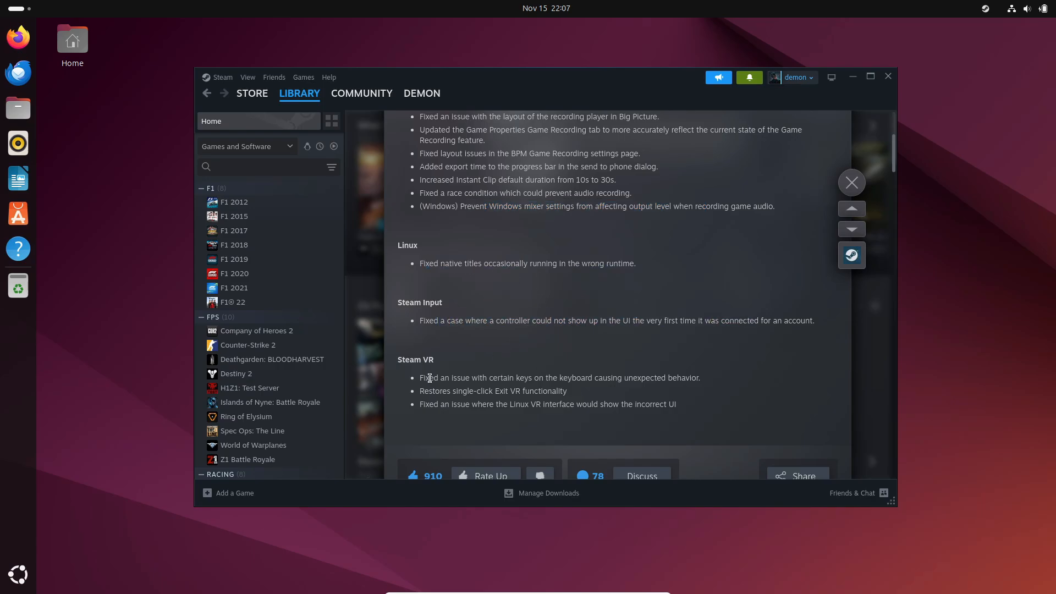
{"action": "double_click", "coordinate": [431, 390]}
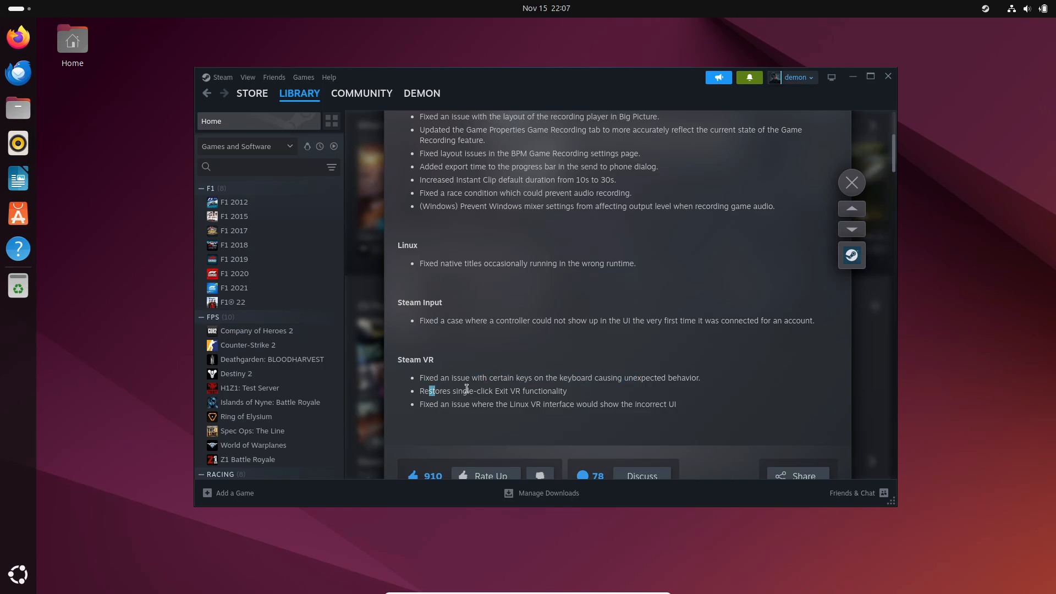
{"action": "left_click_drag", "start_coordinate": [451, 404], "coordinate": [649, 404]}
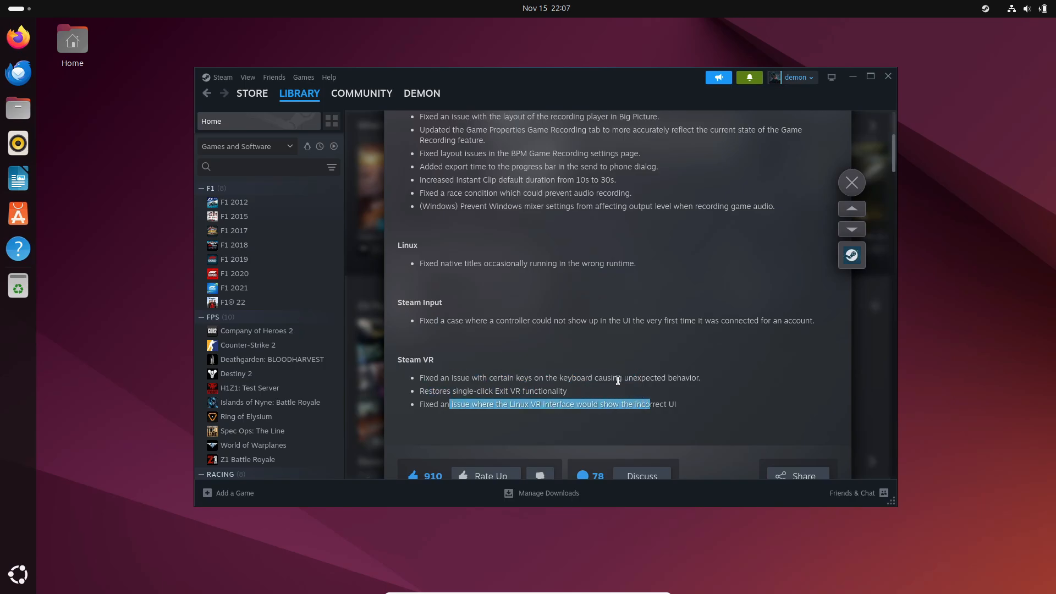
{"action": "mouse_move", "coordinate": [609, 362]}
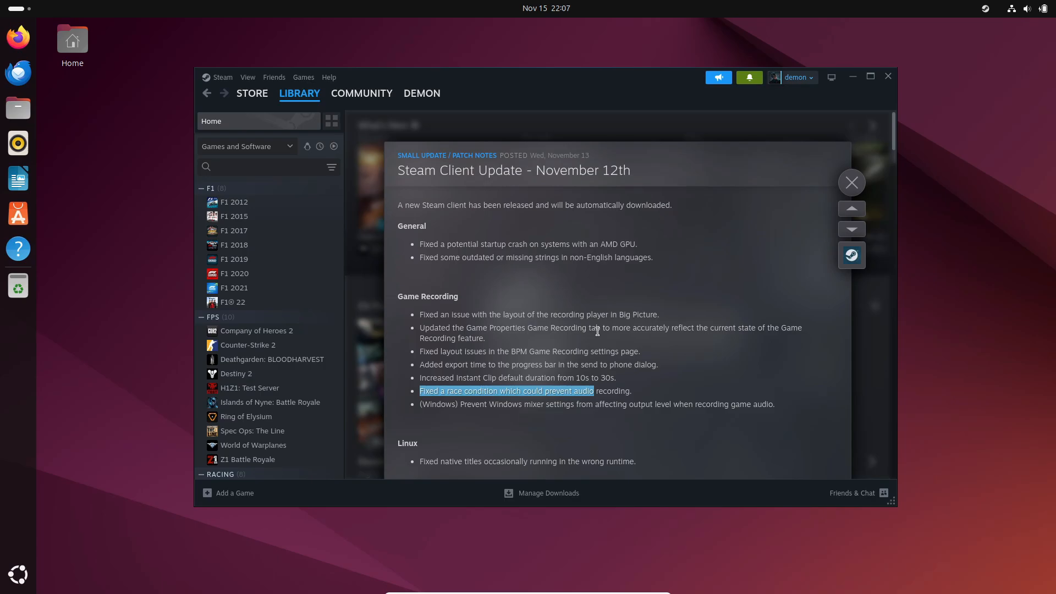
{"action": "mouse_move", "coordinate": [754, 236]}
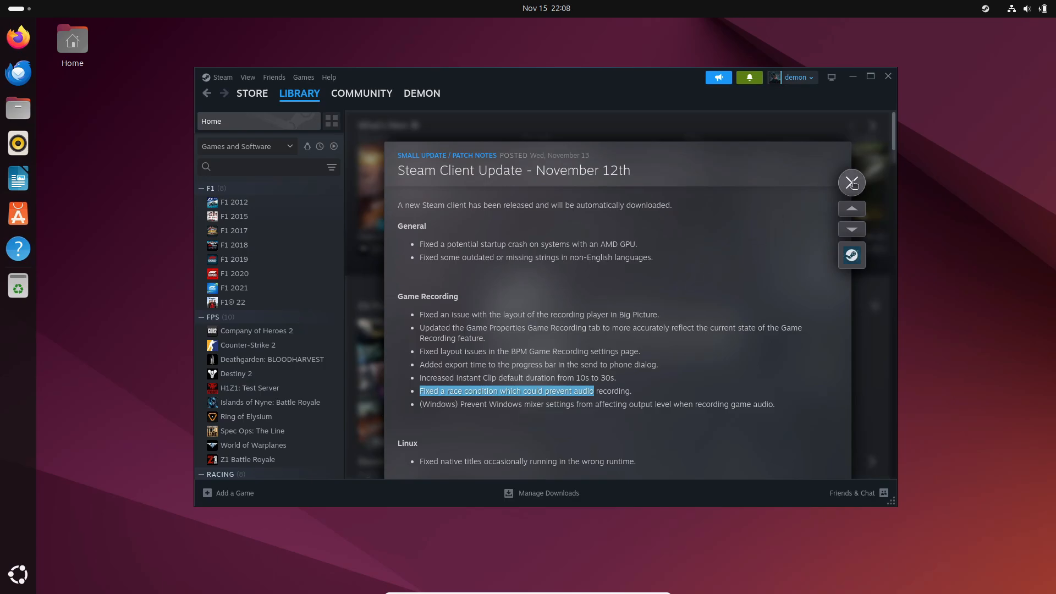
{"action": "left_click", "coordinate": [851, 183]}
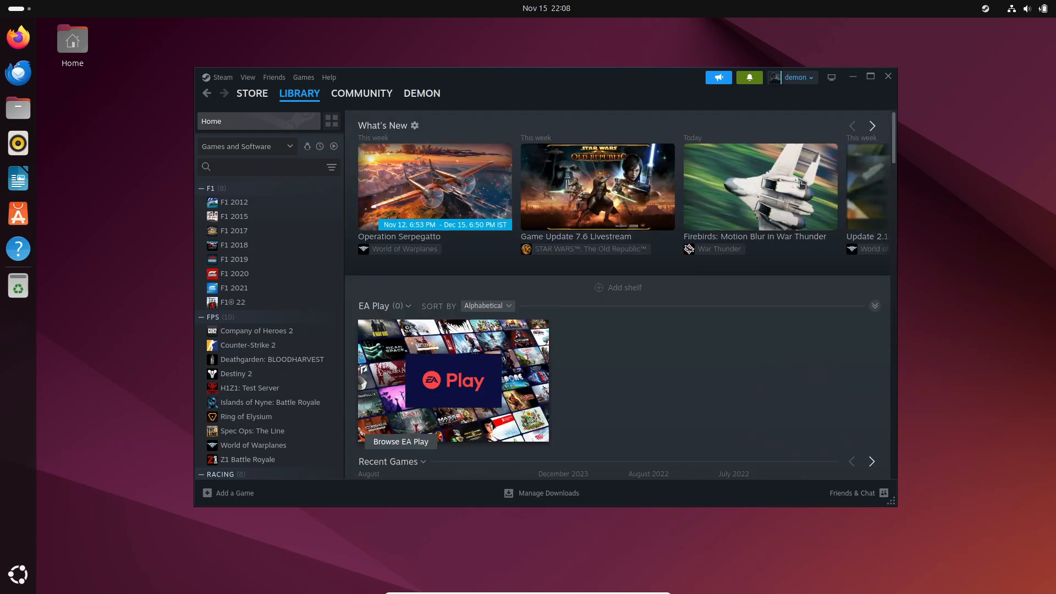
View the F1 2019, F1 2015, Deathgarden: BLOODHARVEST and Spec Ops: The Line game pages.
{"action": "left_click", "coordinate": [234, 259]}
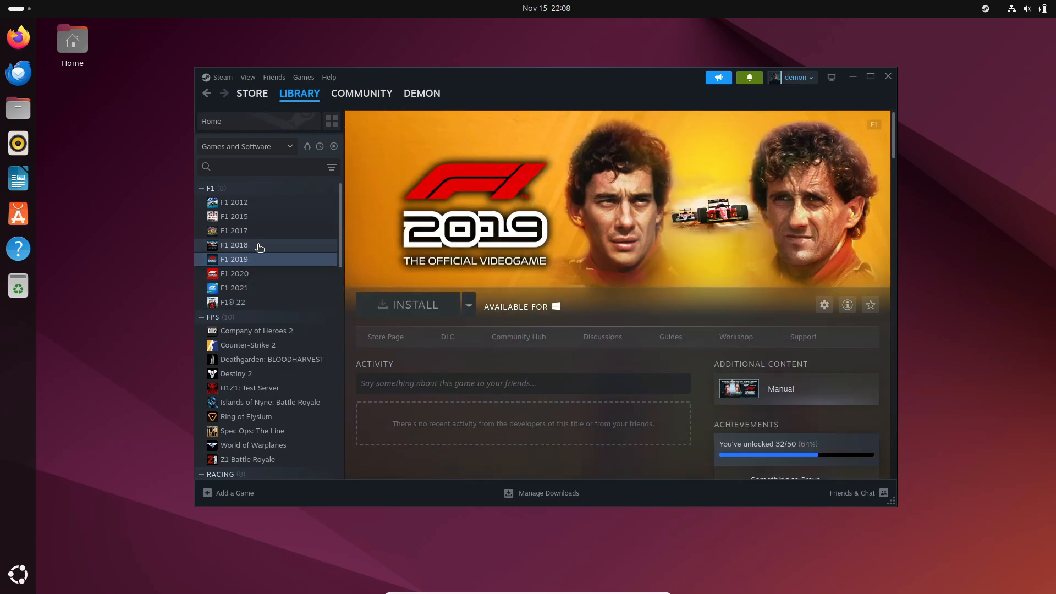
{"action": "left_click", "coordinate": [233, 216]}
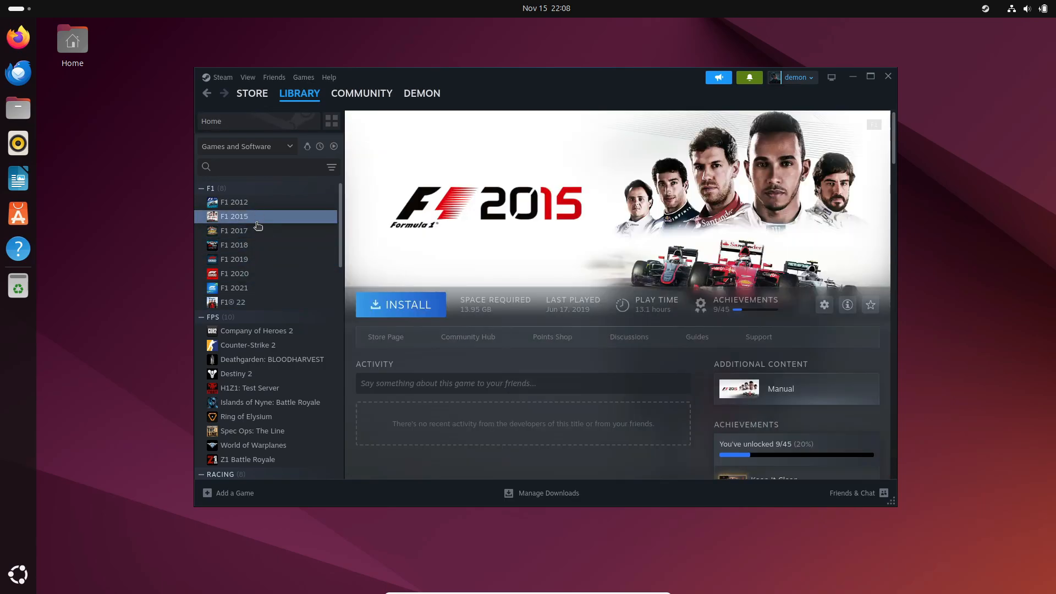
{"action": "left_click", "coordinate": [271, 359]}
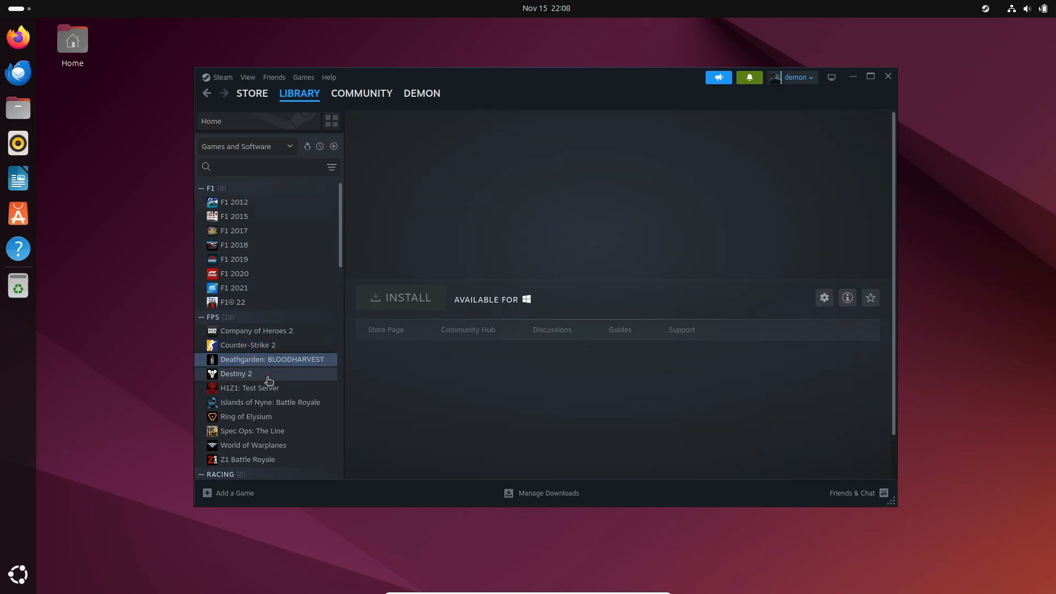
{"action": "left_click", "coordinate": [252, 431]}
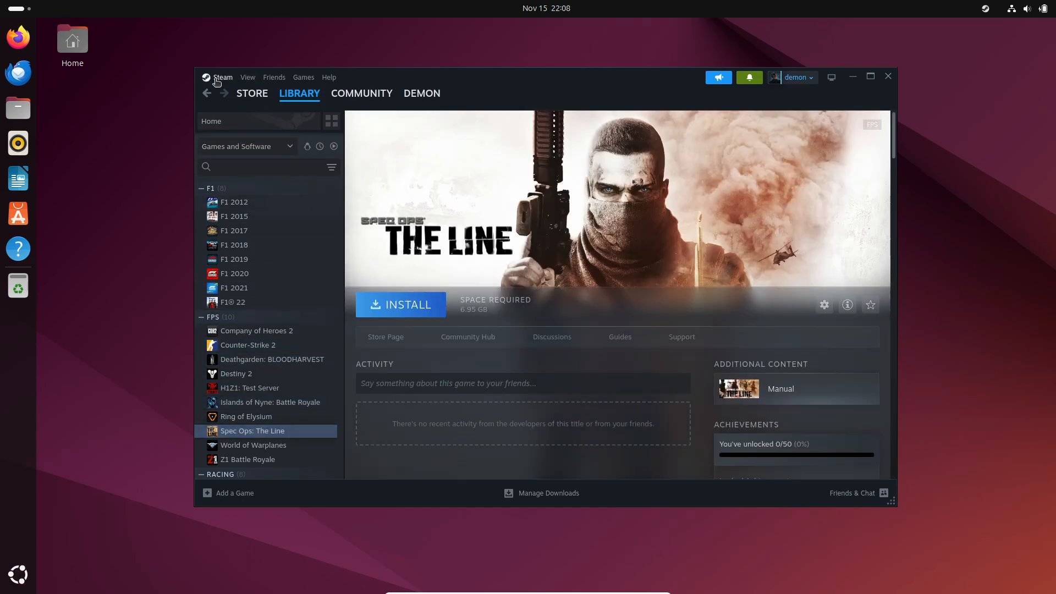
Bring up Steam Settings on the Account section.
{"action": "left_click", "coordinate": [222, 77]}
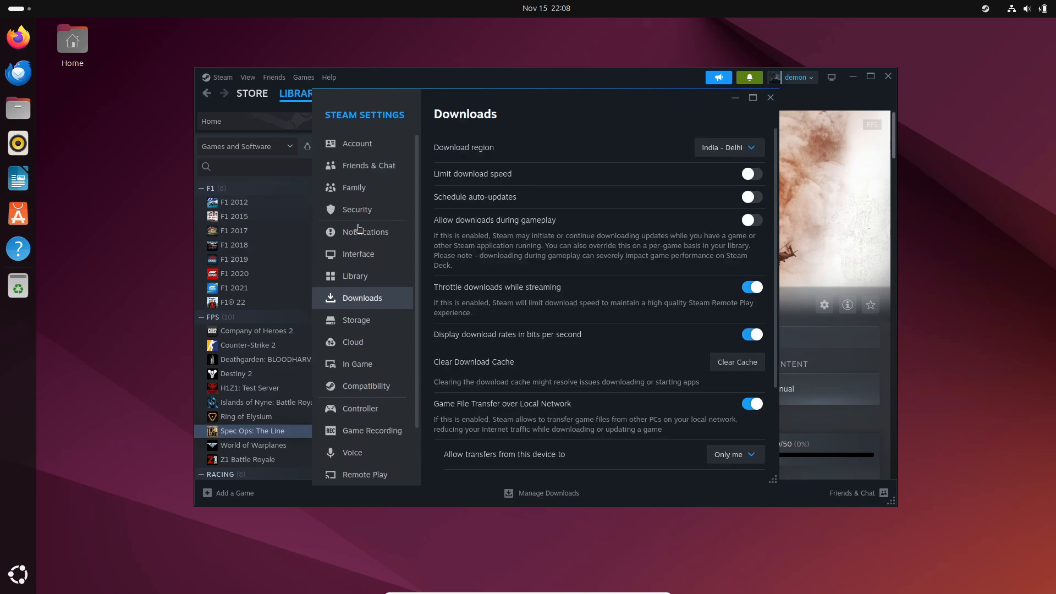
{"action": "left_click", "coordinate": [356, 143]}
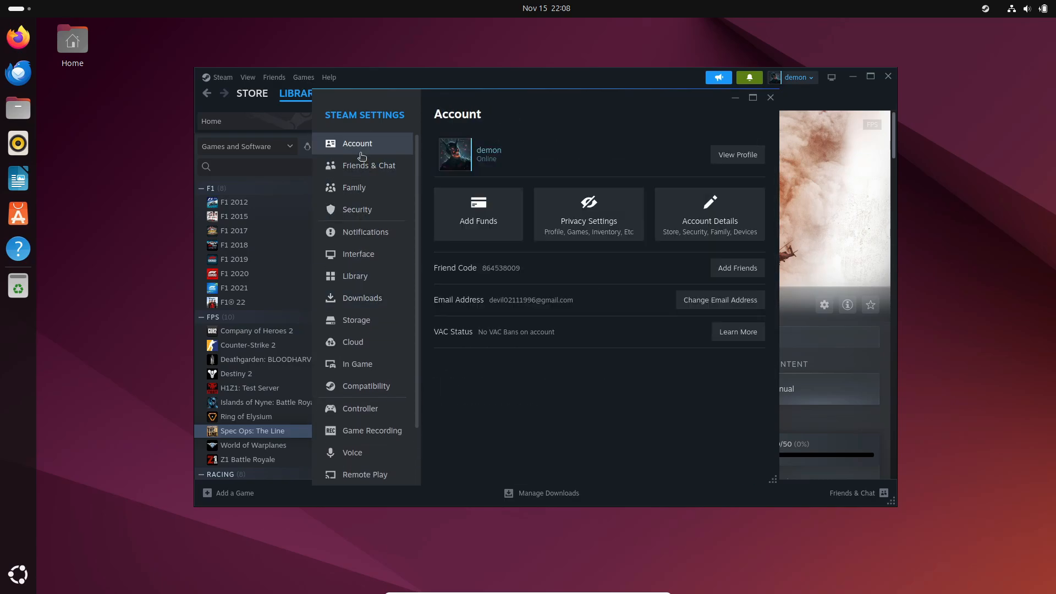
Step through the Library, Compatibility and Music settings panels.
{"action": "left_click", "coordinate": [355, 275]}
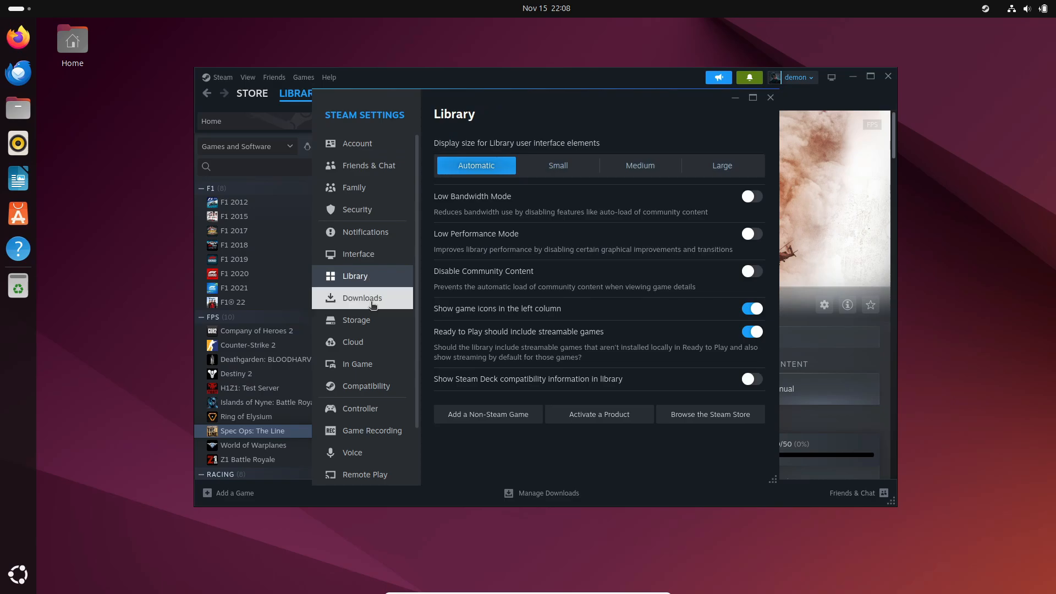
{"action": "left_click", "coordinate": [366, 320]}
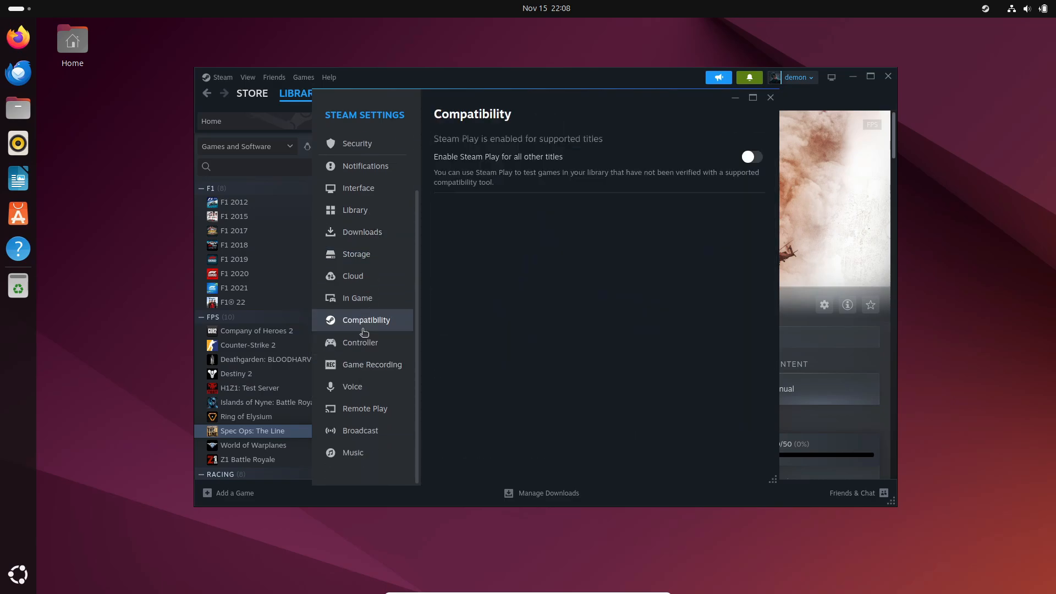
{"action": "mouse_move", "coordinate": [342, 312]}
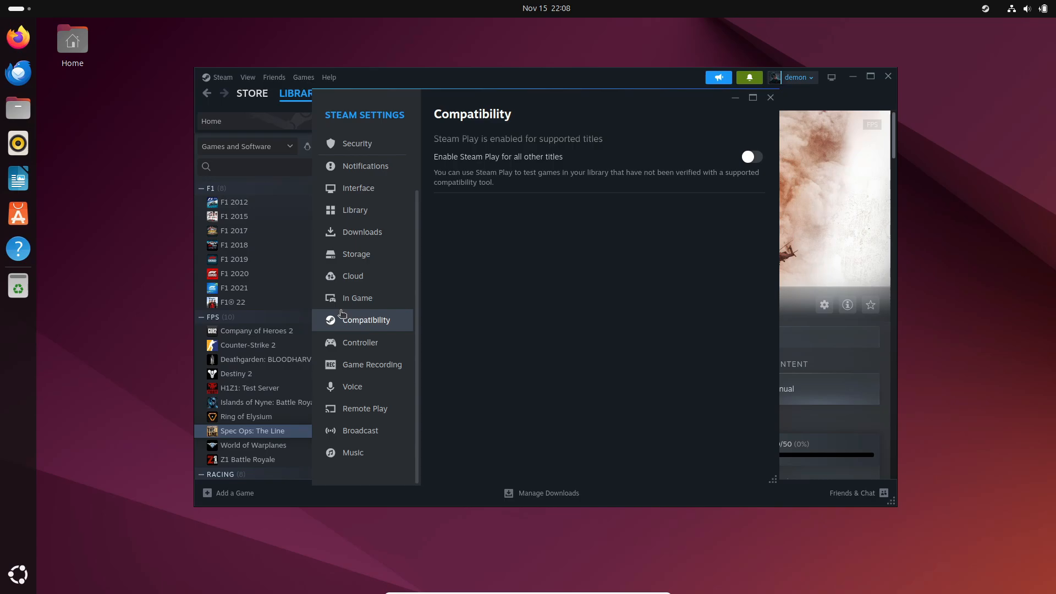
{"action": "left_click", "coordinate": [353, 452]}
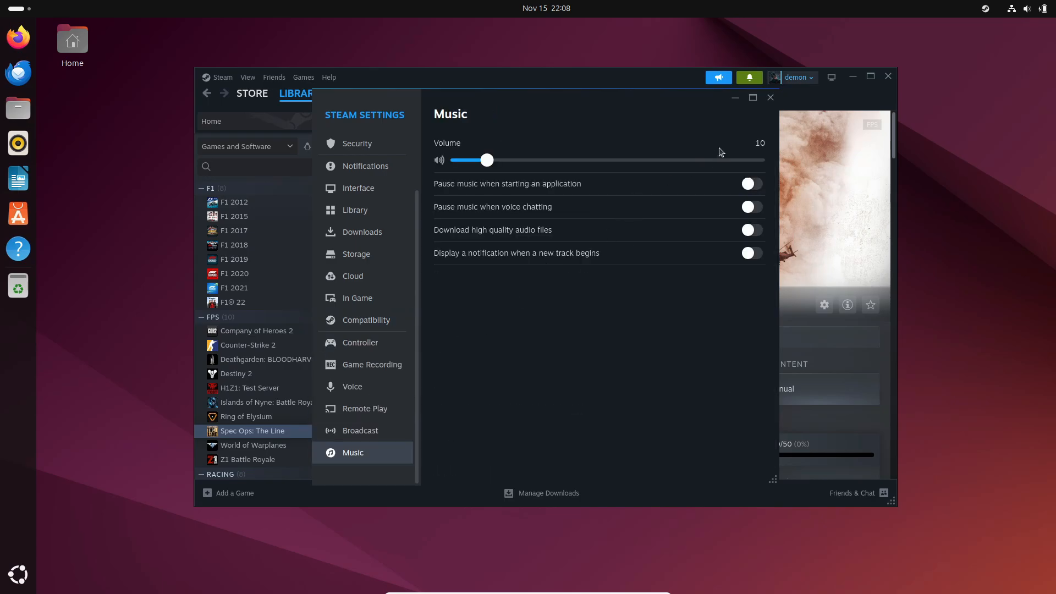